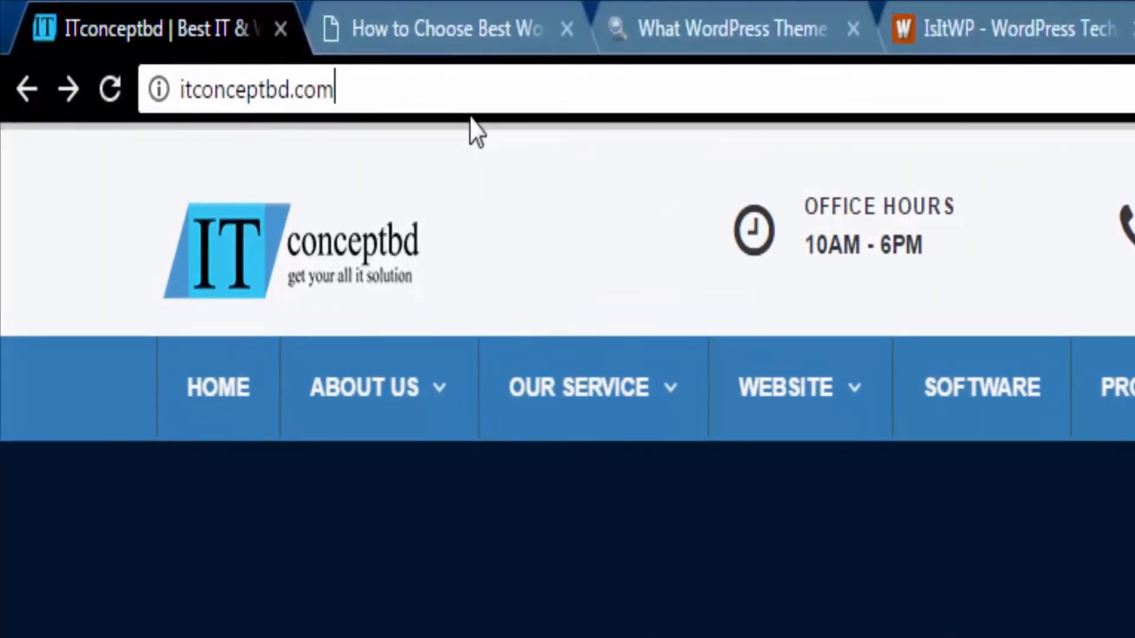
Append /wp-admin to the itconceptbd.com address.
{"action": "type", "text": "/wp"}
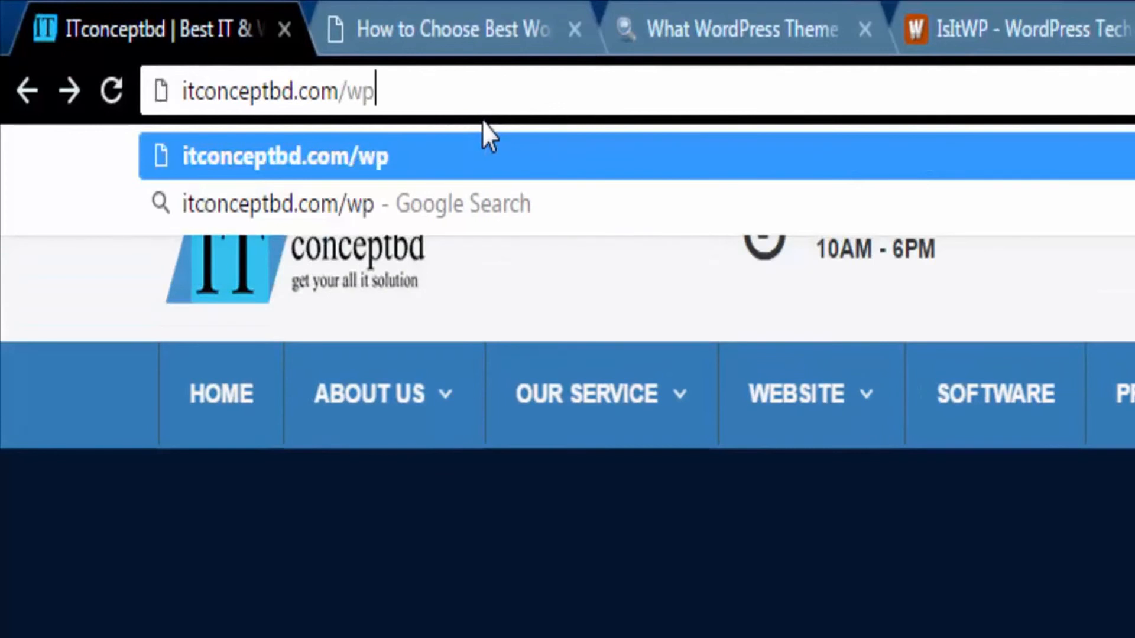
{"action": "type", "text": "-admin"}
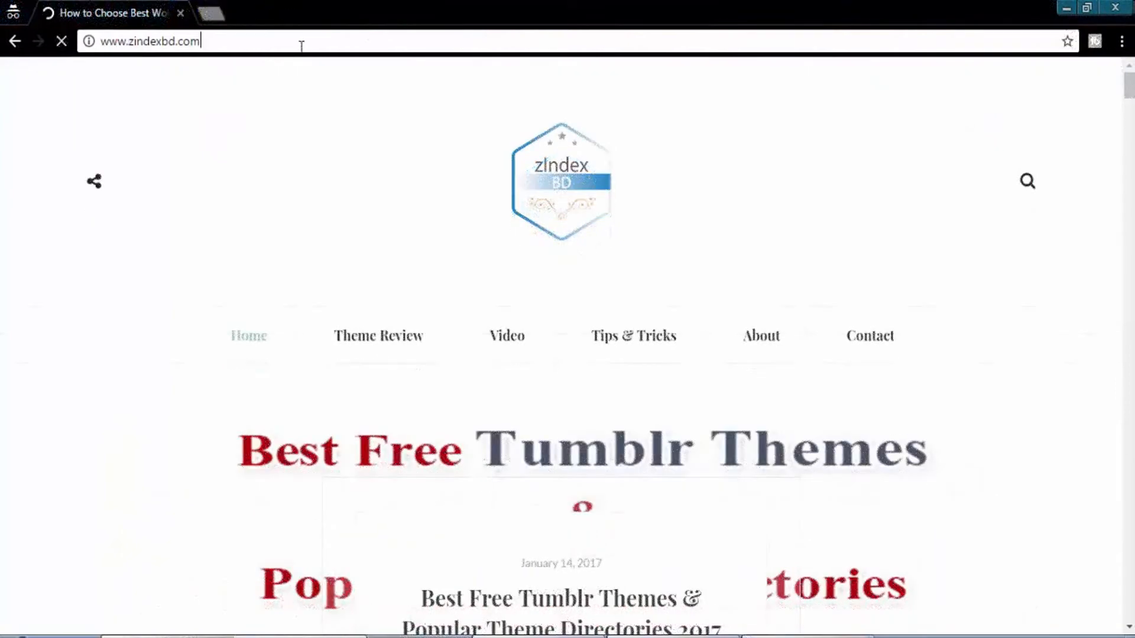
Load zindexbd.com/wp-admin to reach its WordPress login page.
{"action": "type", "text": "/"}
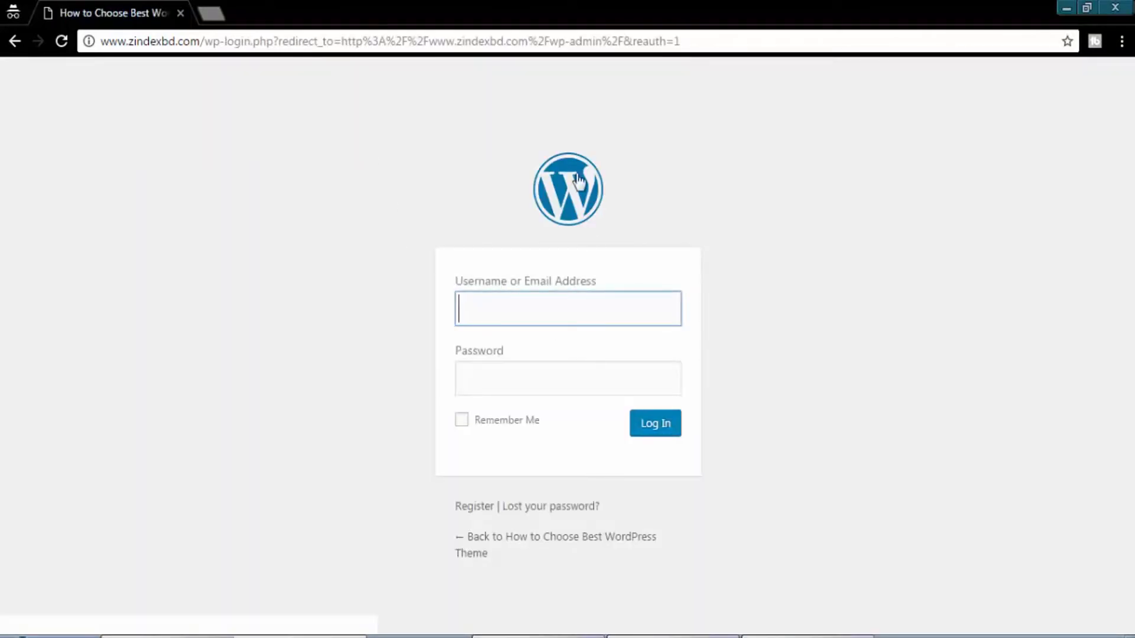
{"action": "left_click", "coordinate": [406, 26]}
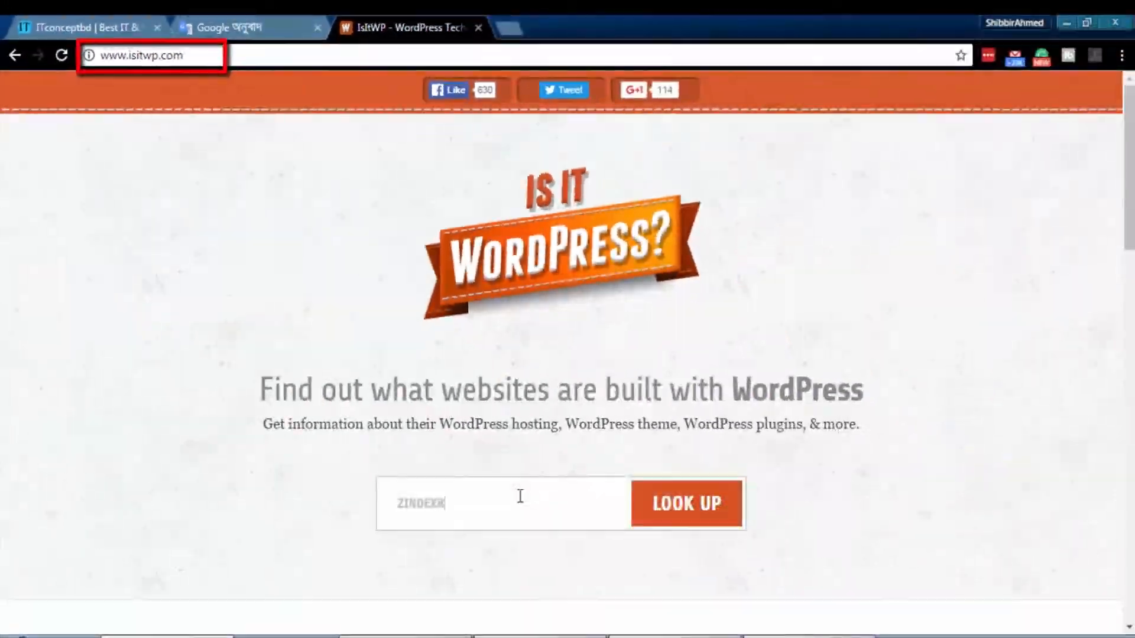
Enter zindexbd.com into the IsItWP lookup field.
{"action": "left_click", "coordinate": [684, 503]}
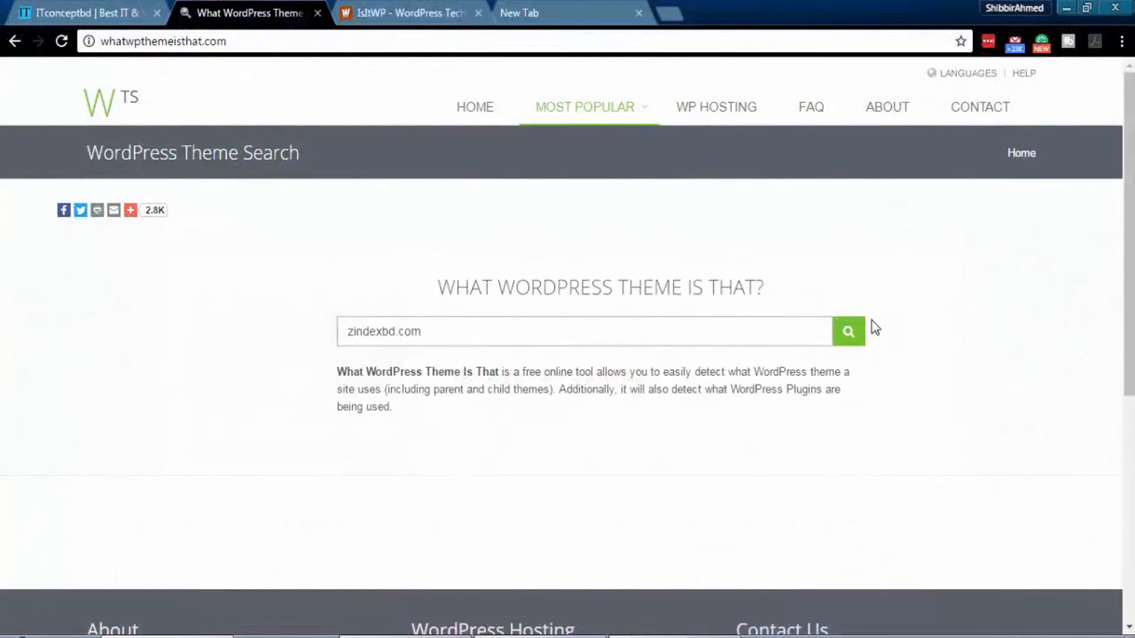
Search zindexbd.com on What WordPress Theme Is That and scroll to the Rupsha theme details.
{"action": "left_click", "coordinate": [848, 331]}
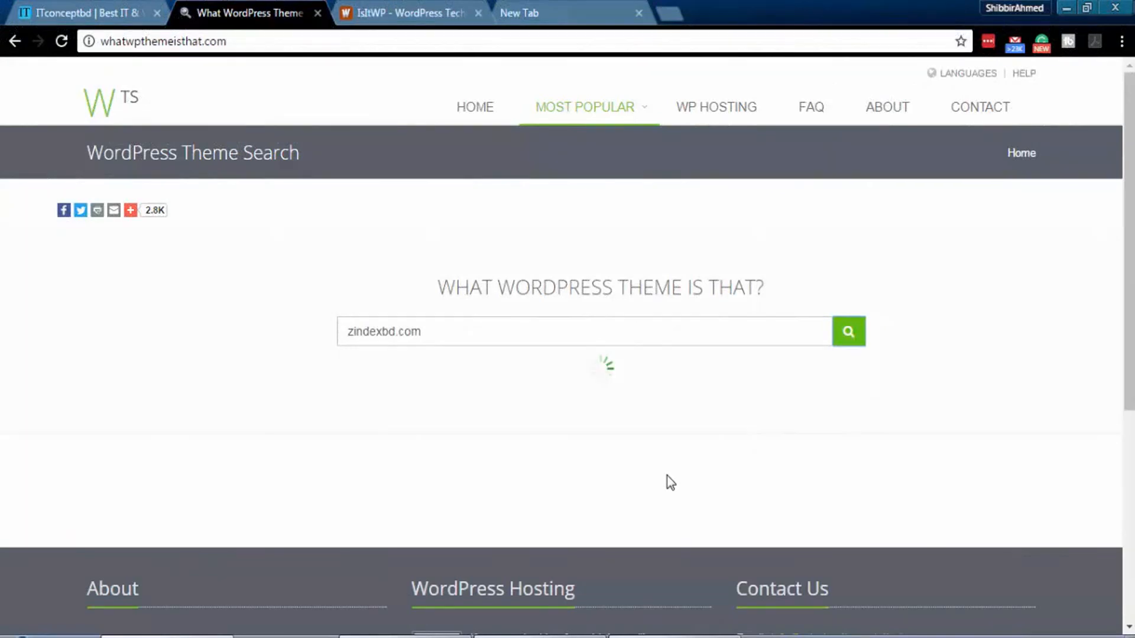
{"action": "left_click", "coordinate": [847, 332]}
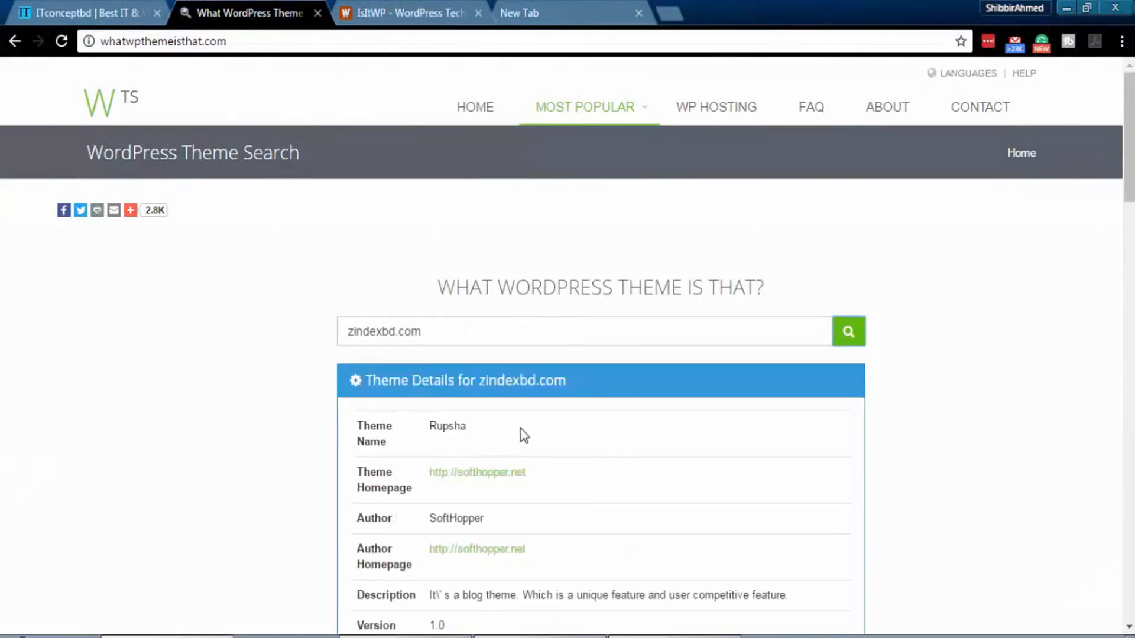
{"action": "scroll", "scroll_direction": "down", "scroll_amount": 3}
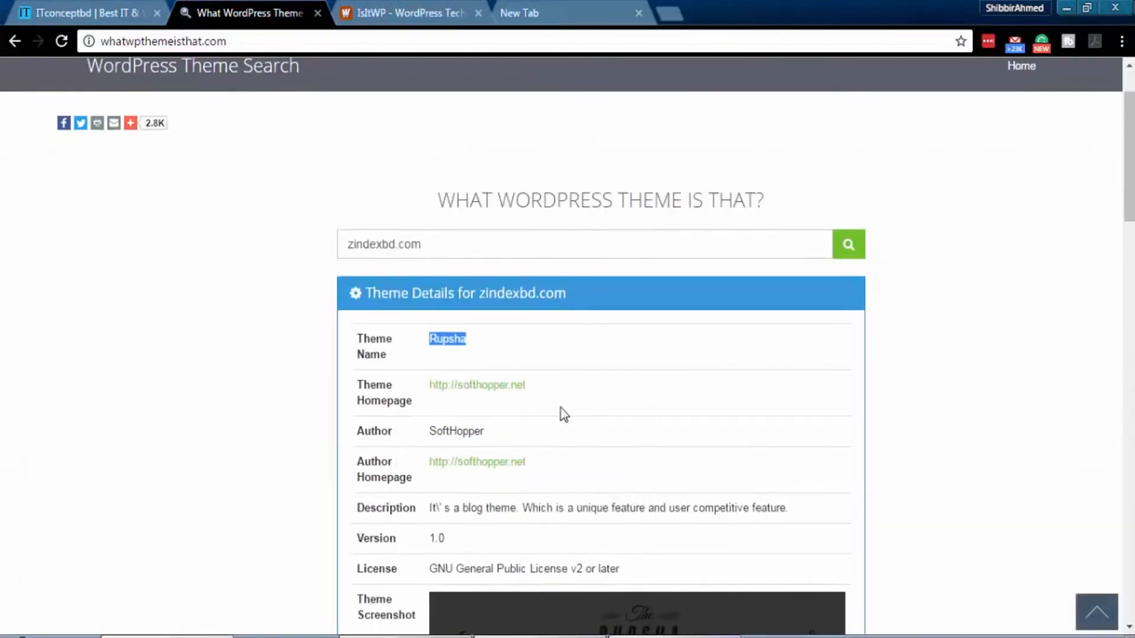
{"action": "mouse_move", "coordinate": [476, 384]}
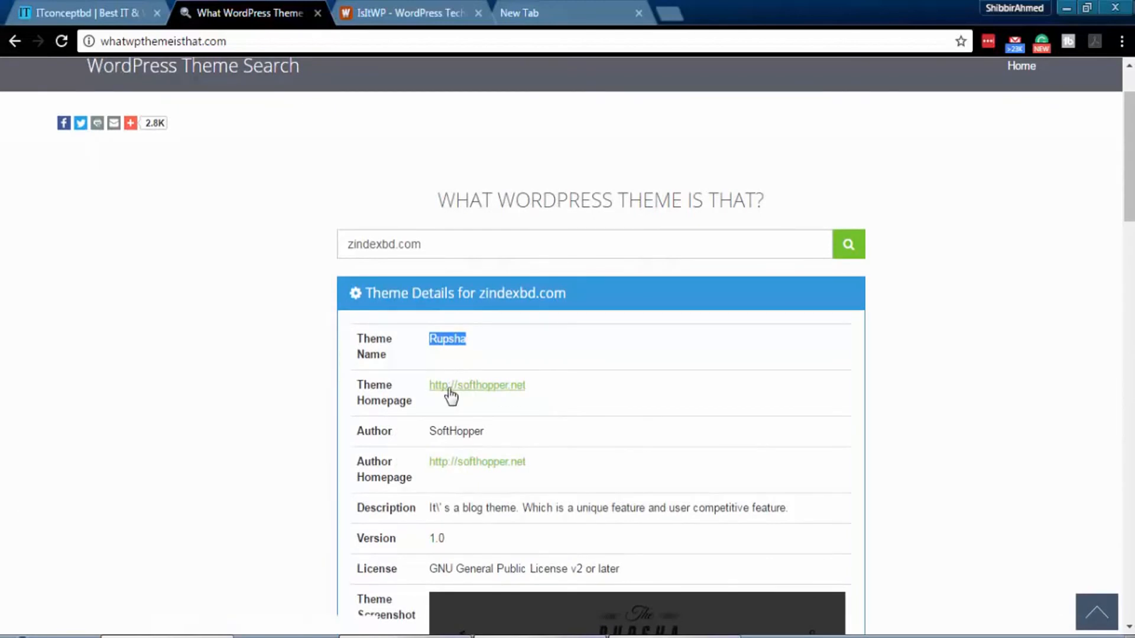